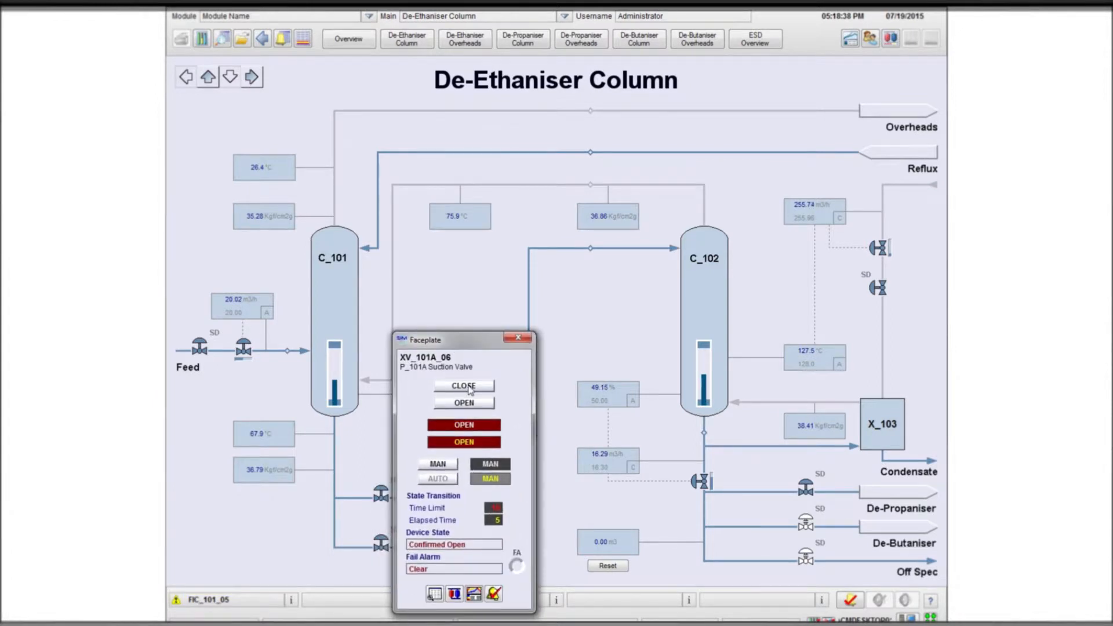
# Close the XV_101A_06 faceplate and view the Fractionation Train session's event log
pyautogui.click(518, 338)
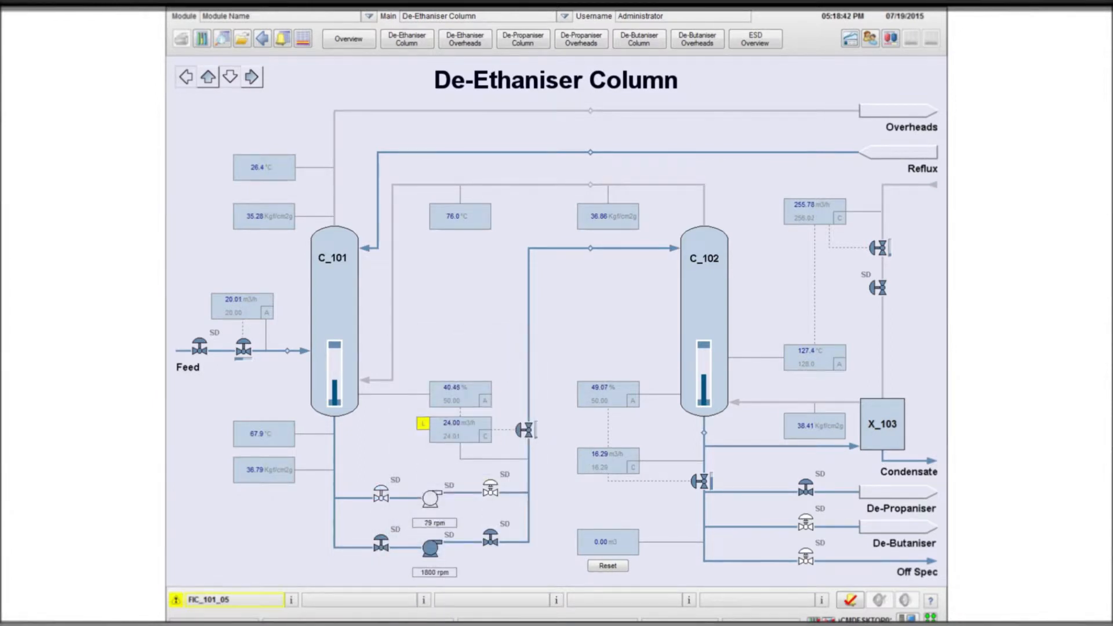
pyautogui.rightClick(504, 288)
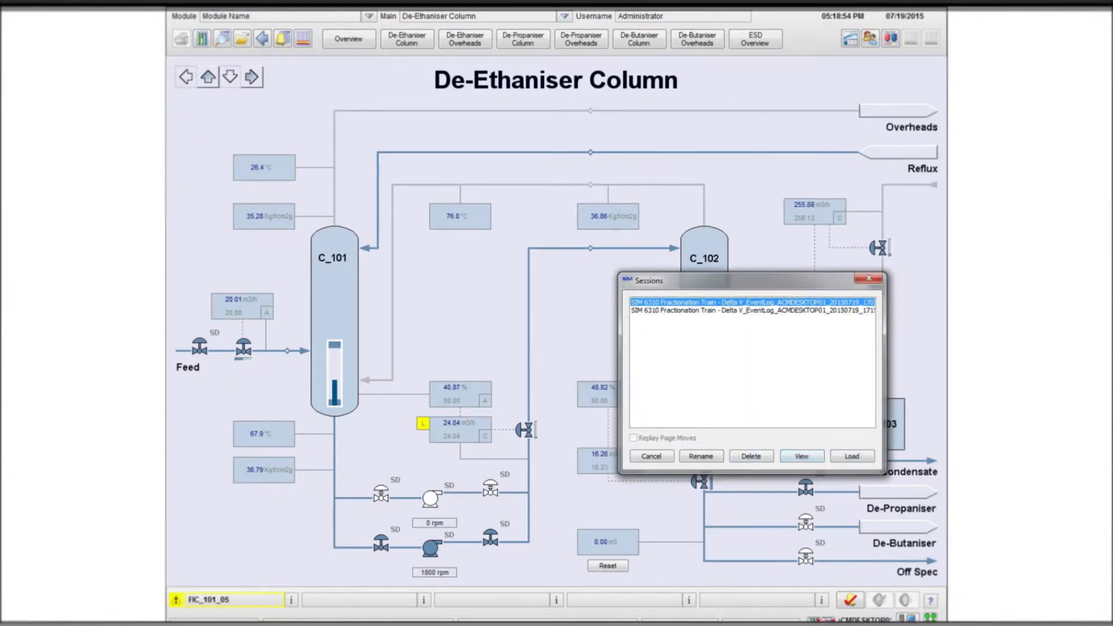
pyautogui.click(800, 456)
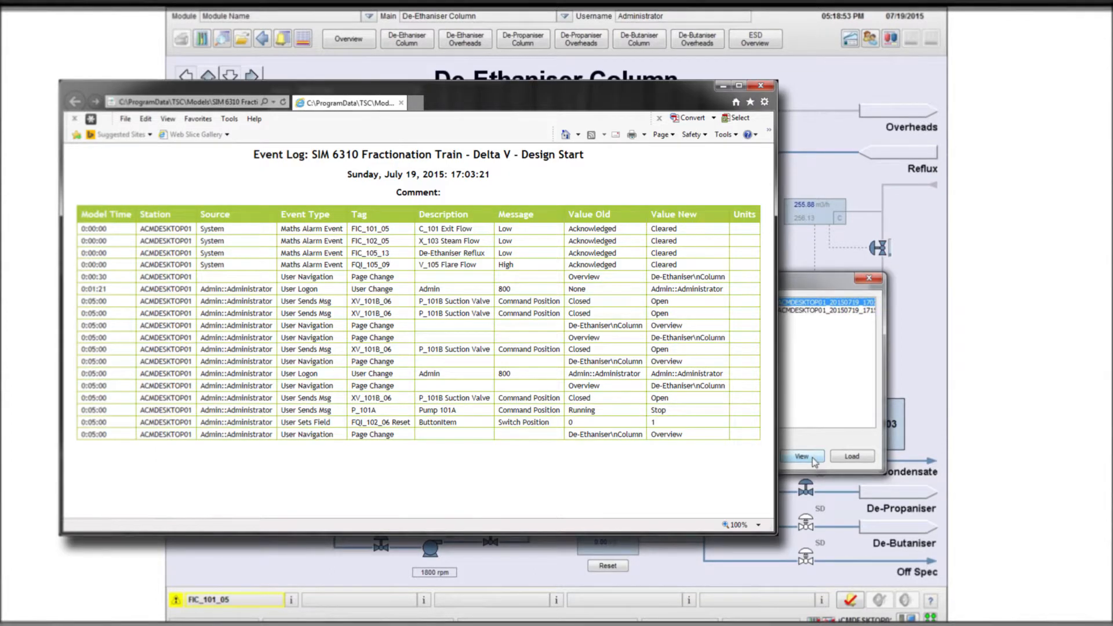